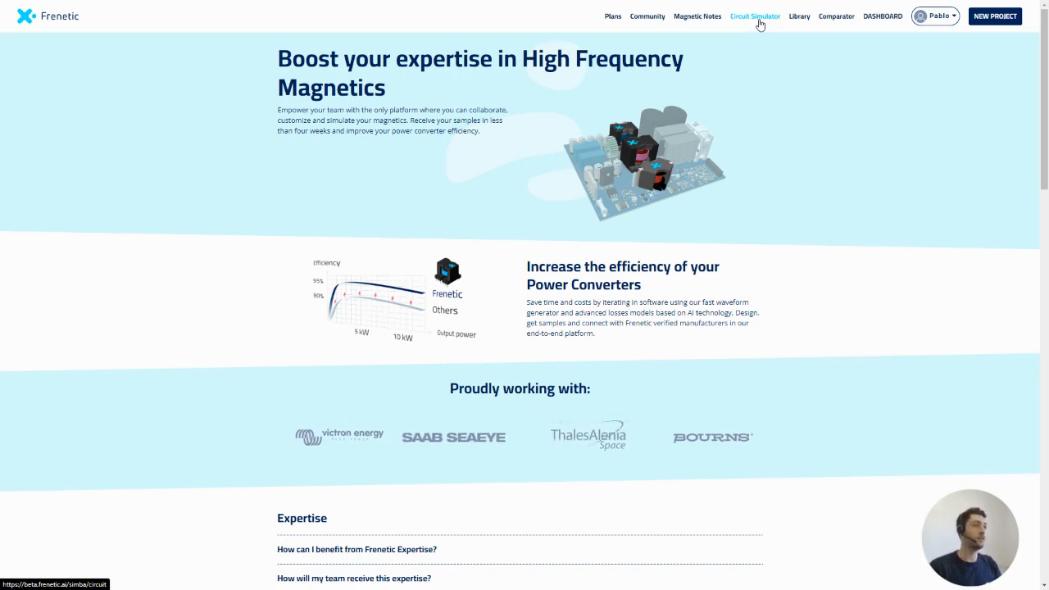
Go to the Circuit Simulator from the Frenetic top navigation bar
click(754, 16)
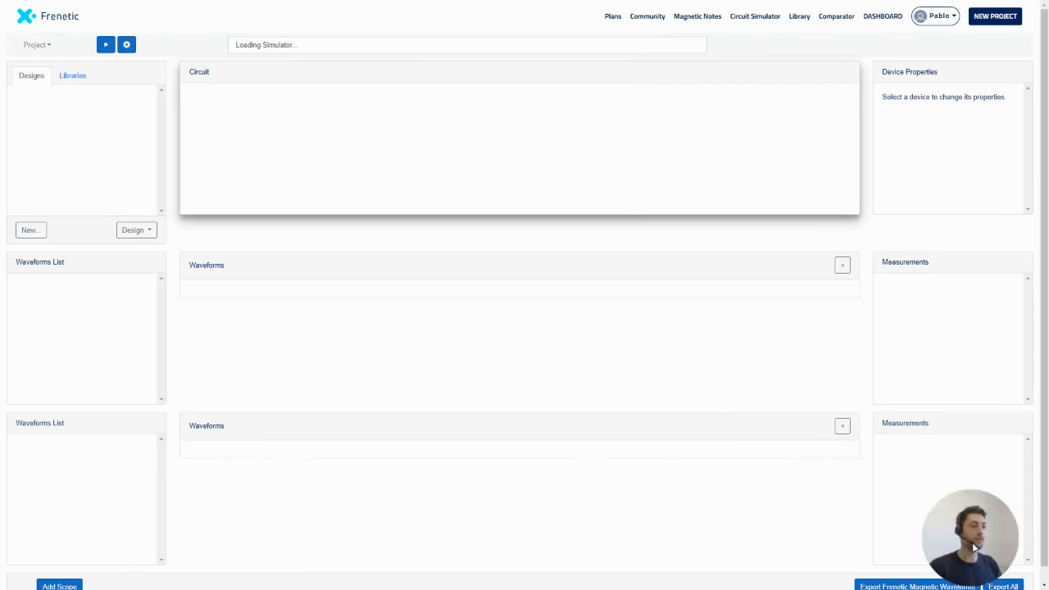
Preview the Dual Active Bridge, LLC, Interleaved Buck, Flyback, 3-phase Diode Bridge and 3-level NPC examples
click(56, 93)
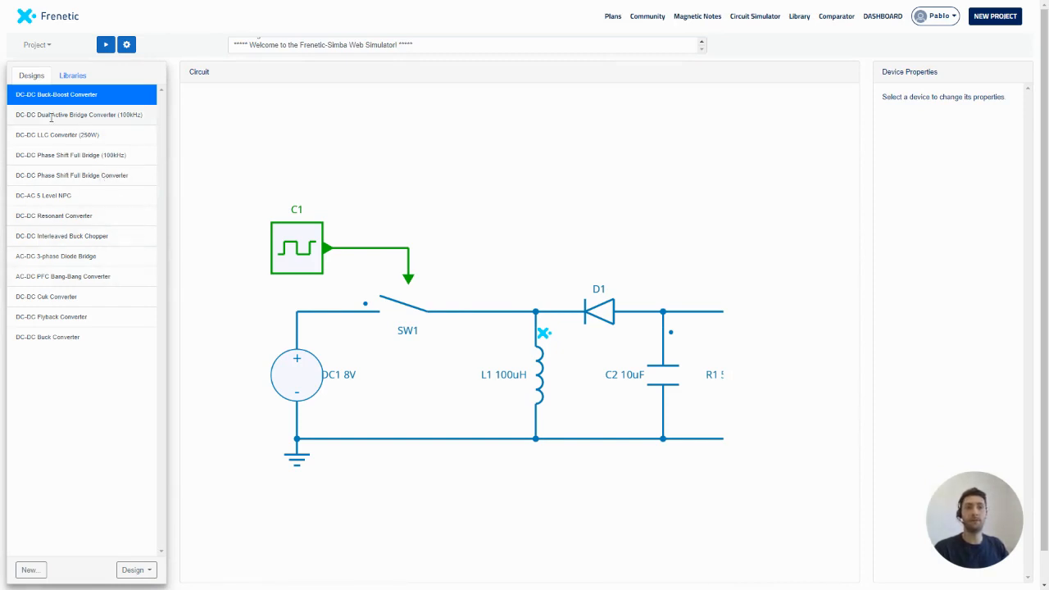
click(79, 115)
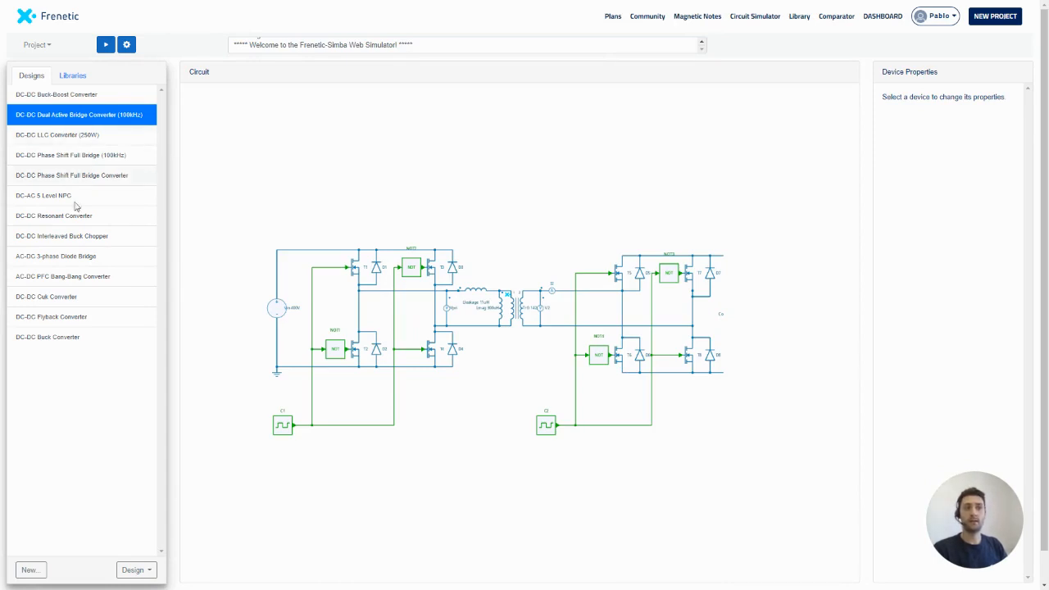
click(57, 135)
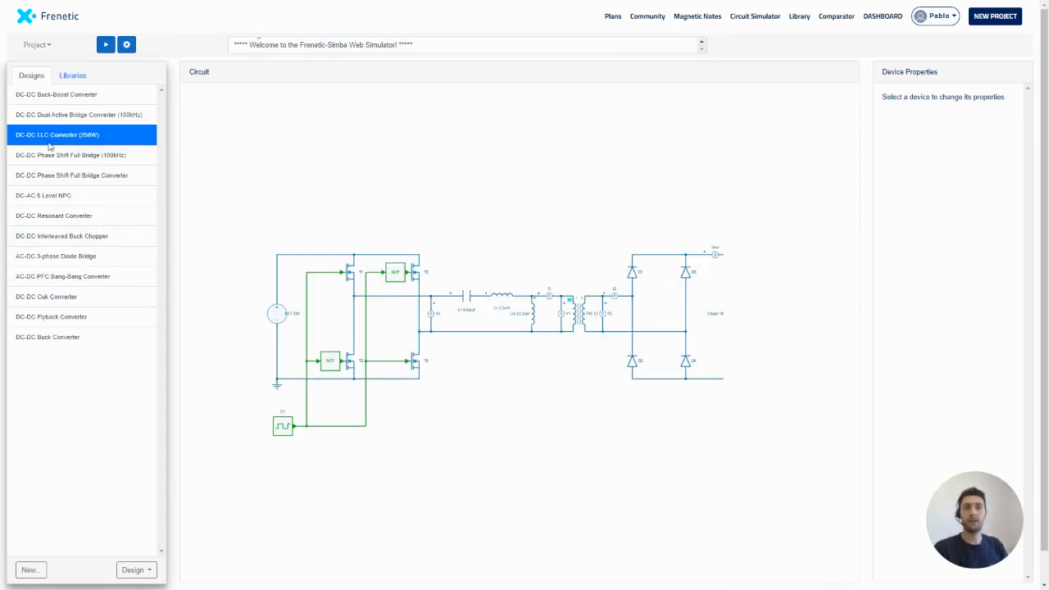
click(63, 236)
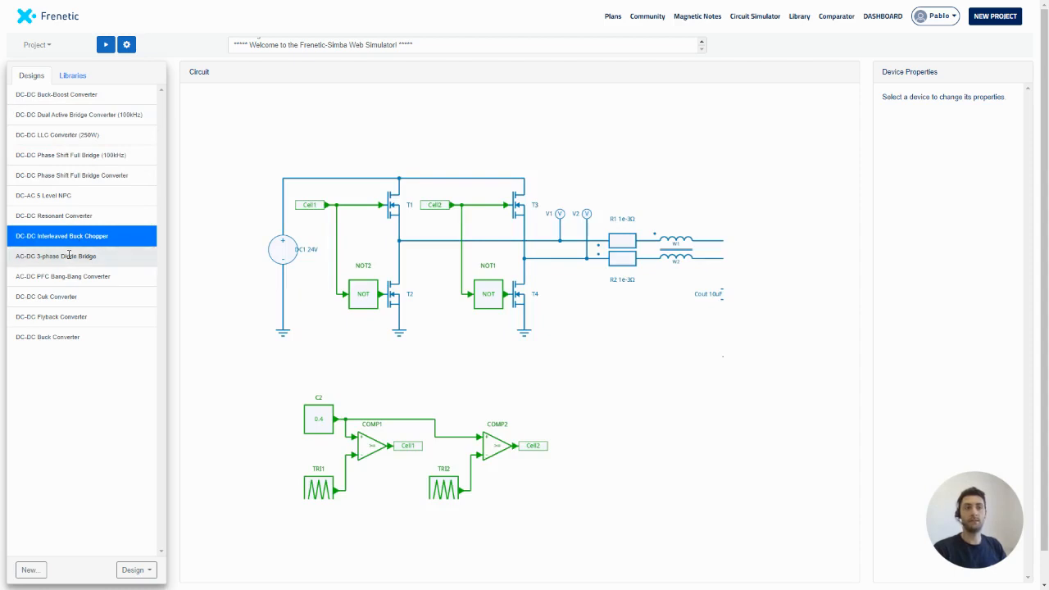
click(51, 317)
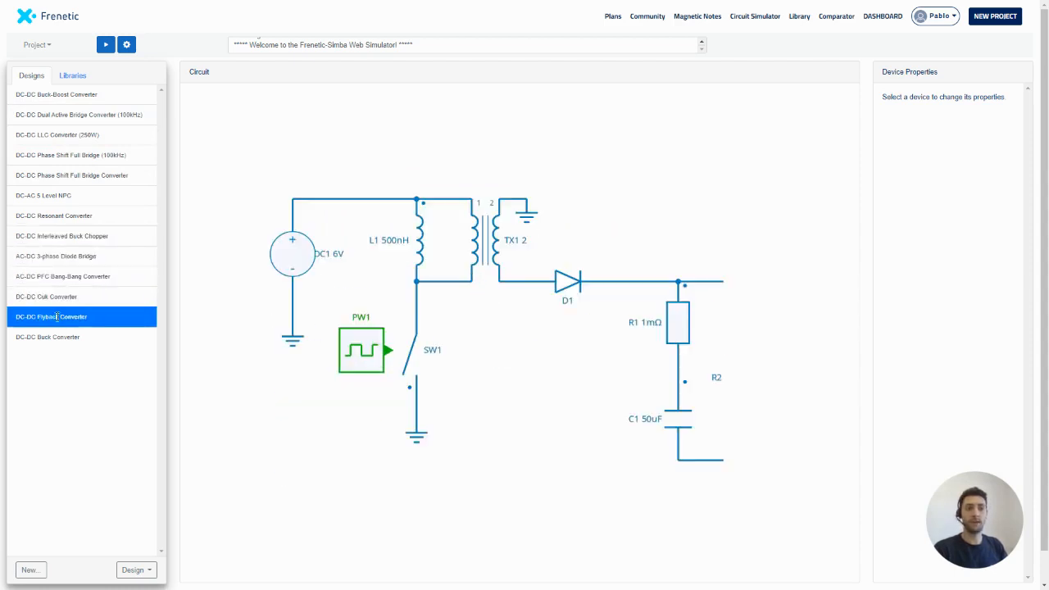
click(56, 256)
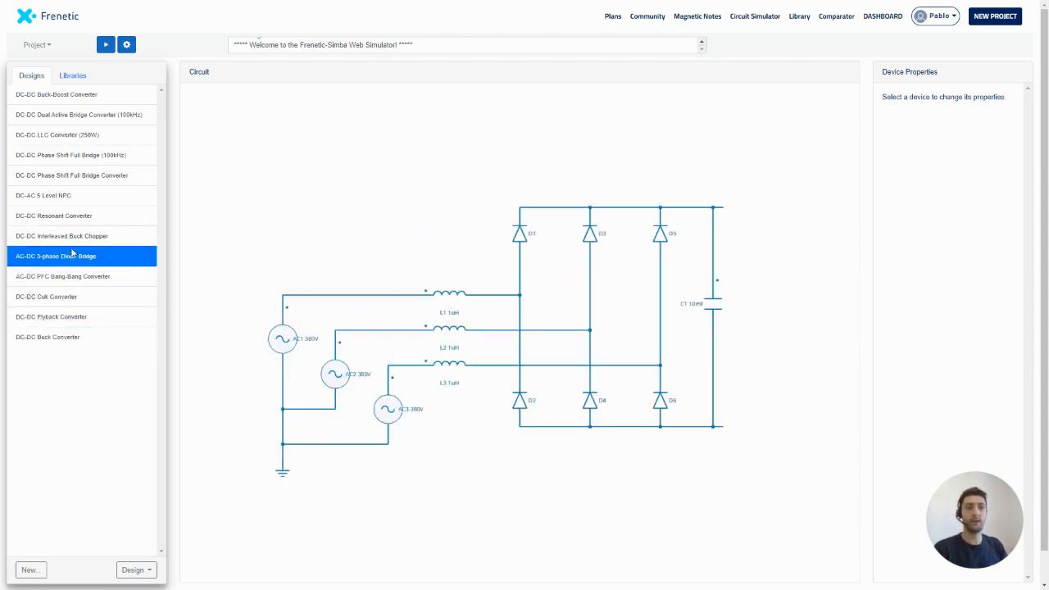
click(43, 195)
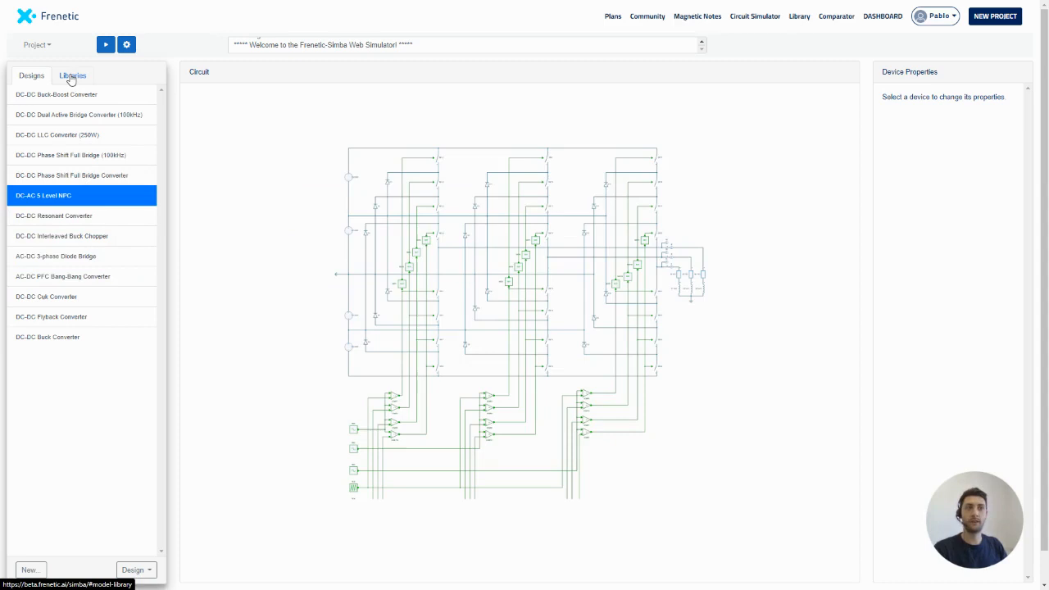
Create Design 1 and add a DC current source from the Electrical sources library
click(29, 571)
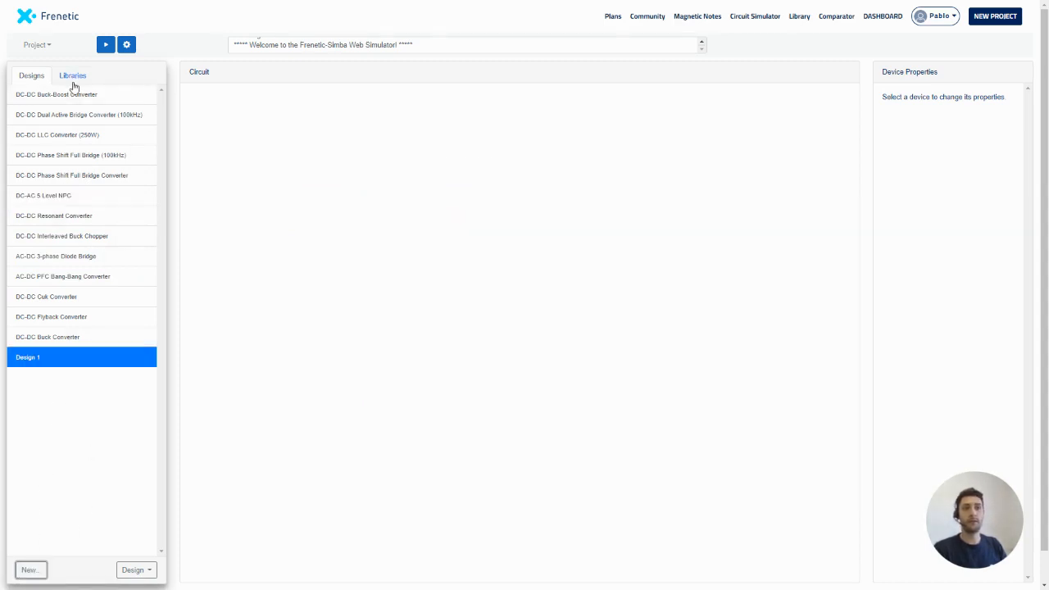
click(72, 76)
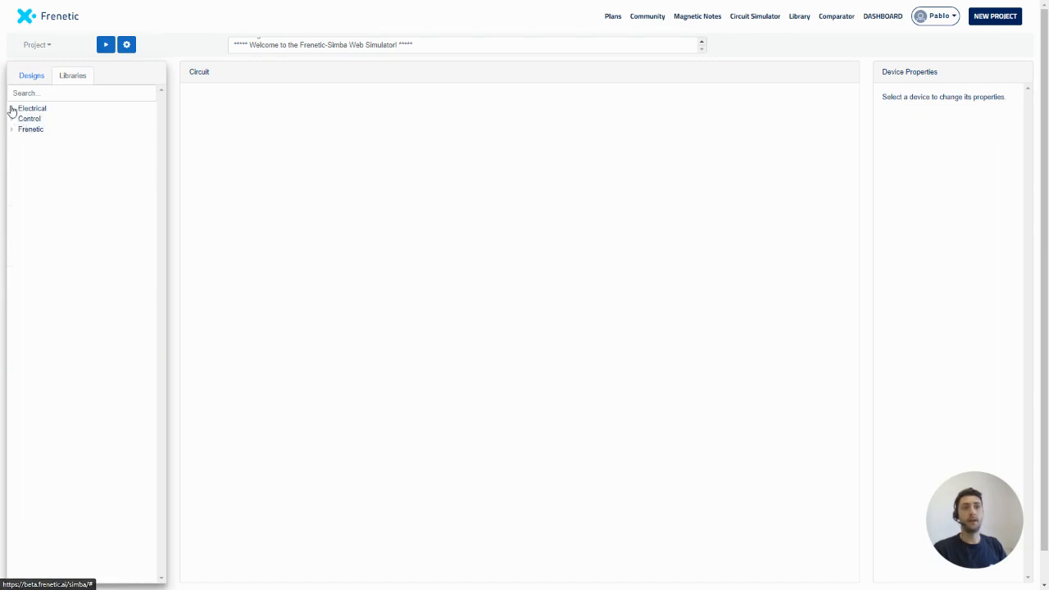
click(13, 108)
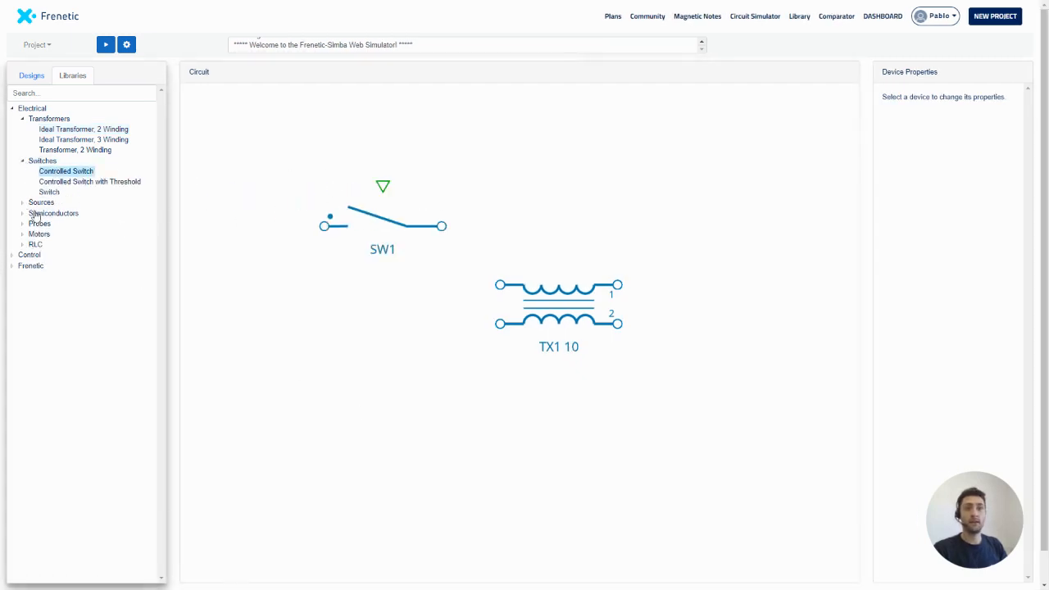
click(41, 204)
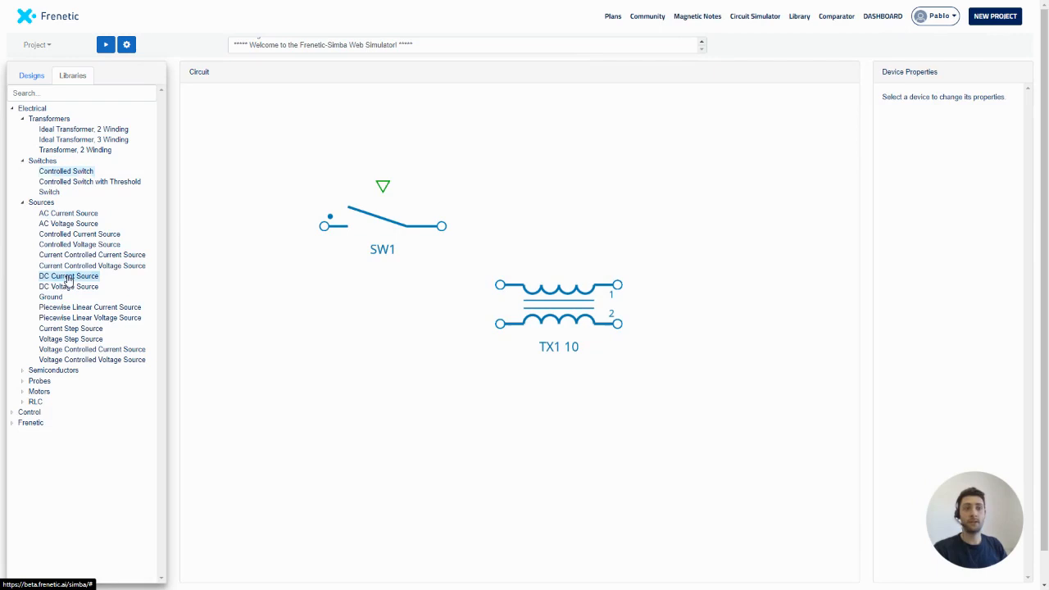
click(69, 276)
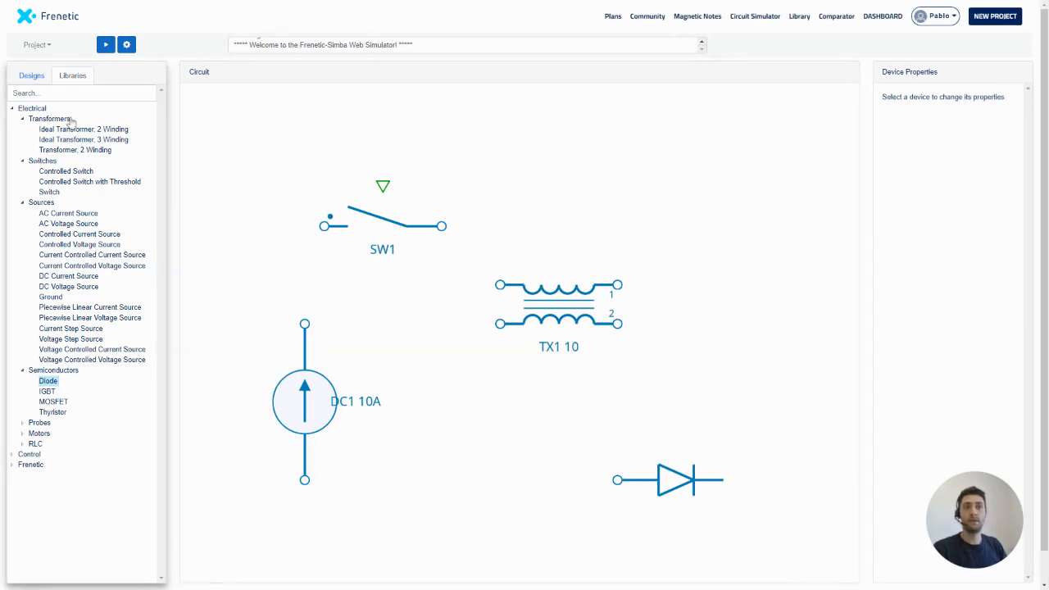
click(31, 76)
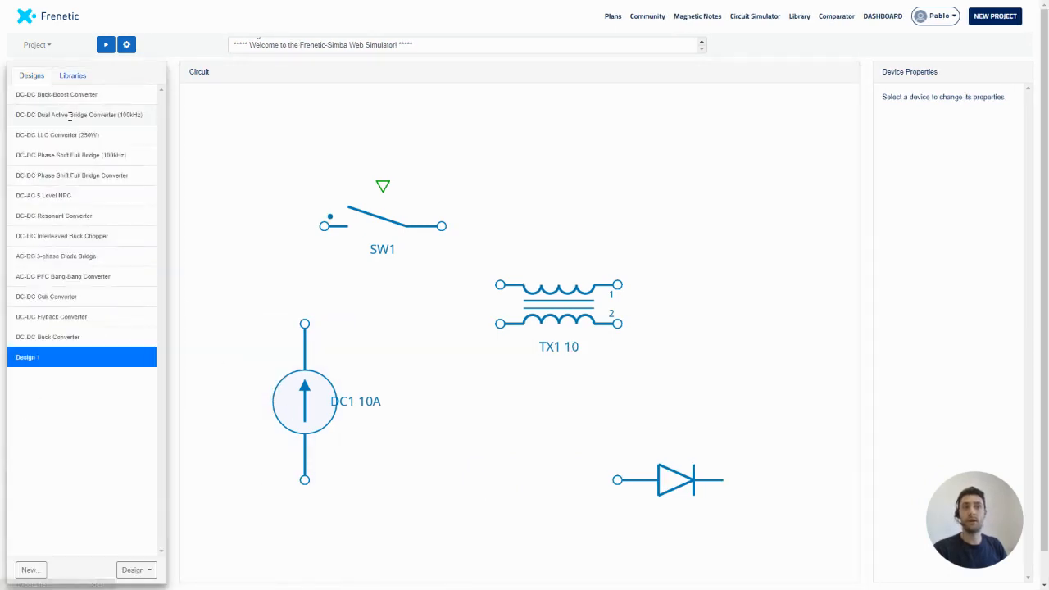
click(79, 115)
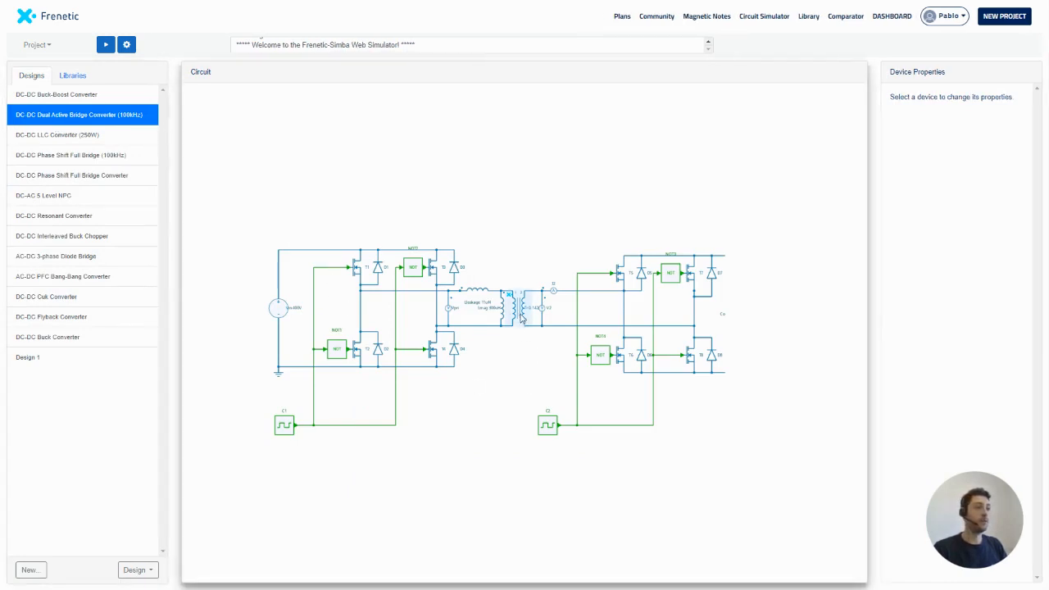
click(522, 308)
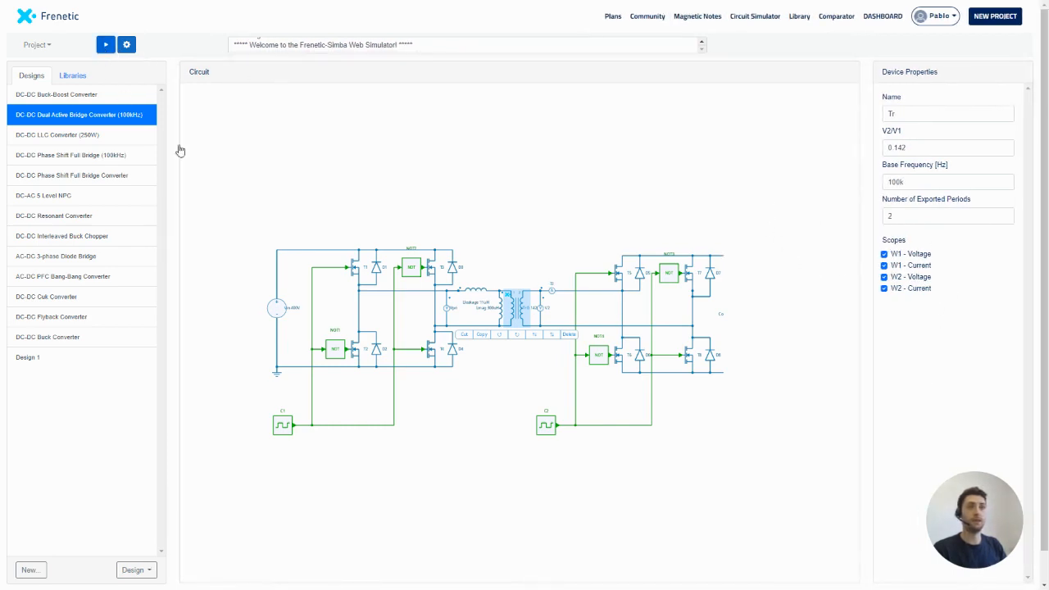
click(104, 44)
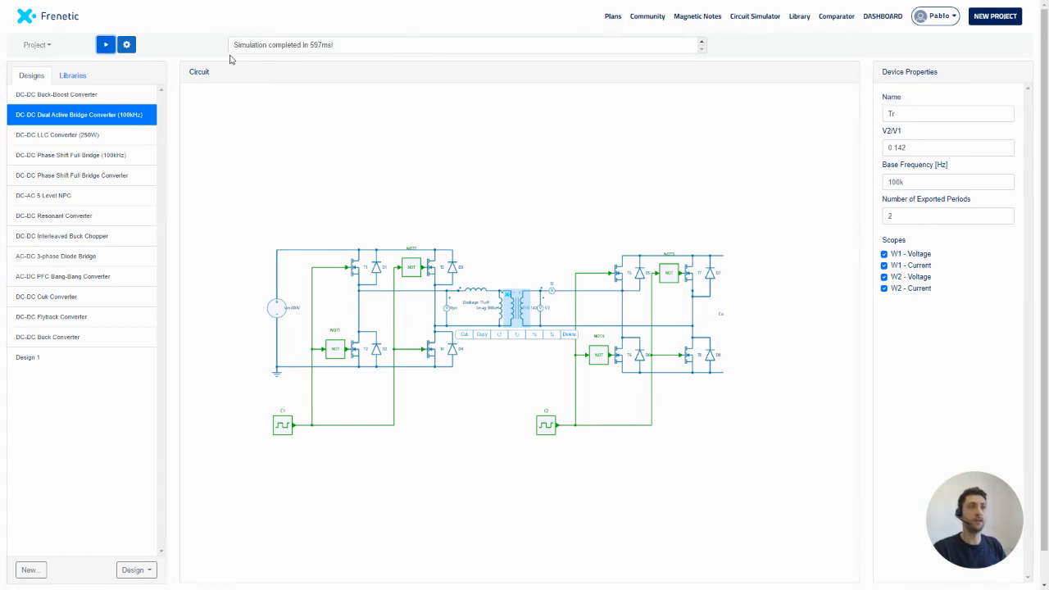
click(105, 45)
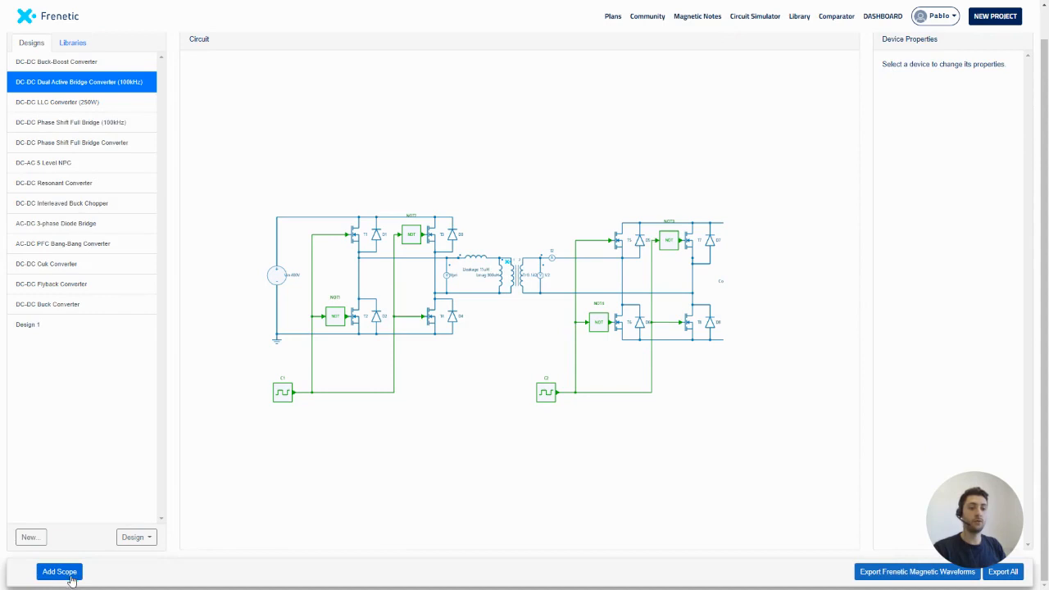
Add a scope plotting the iout and i2 current waveforms of the converter
click(59, 571)
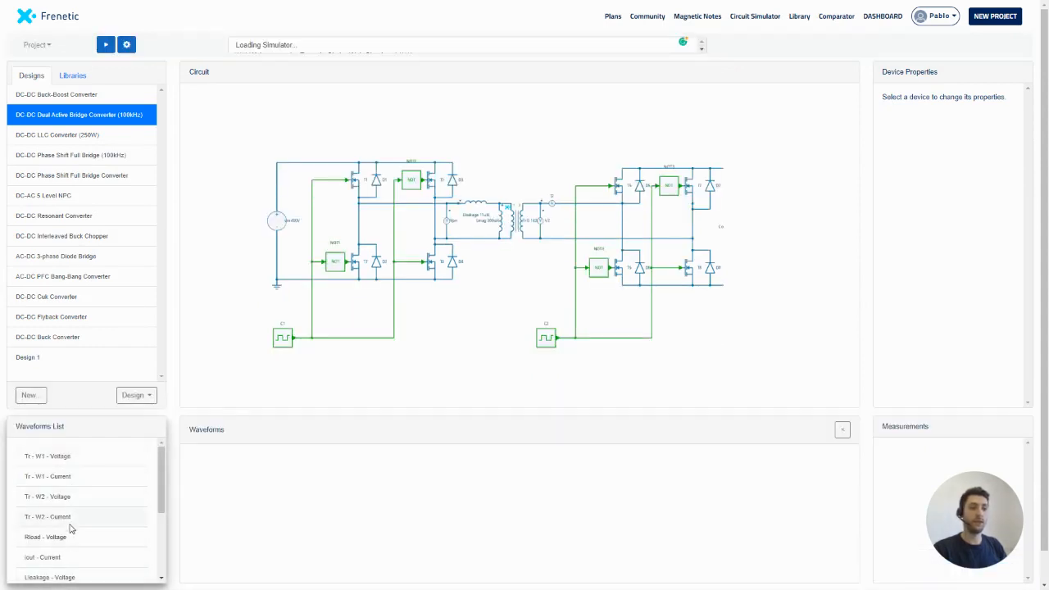
scroll(down, 3)
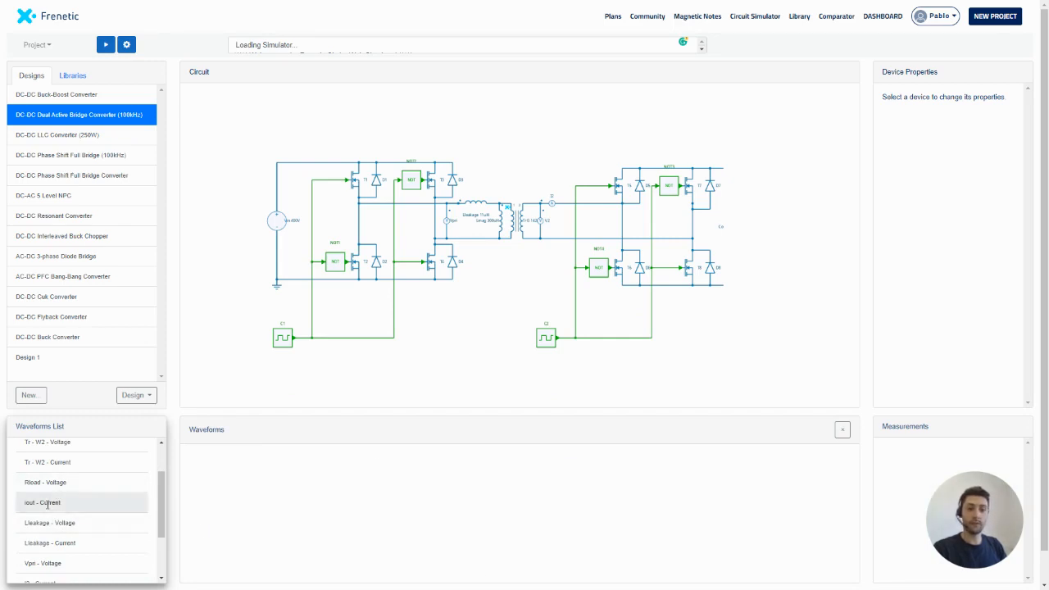
click(42, 502)
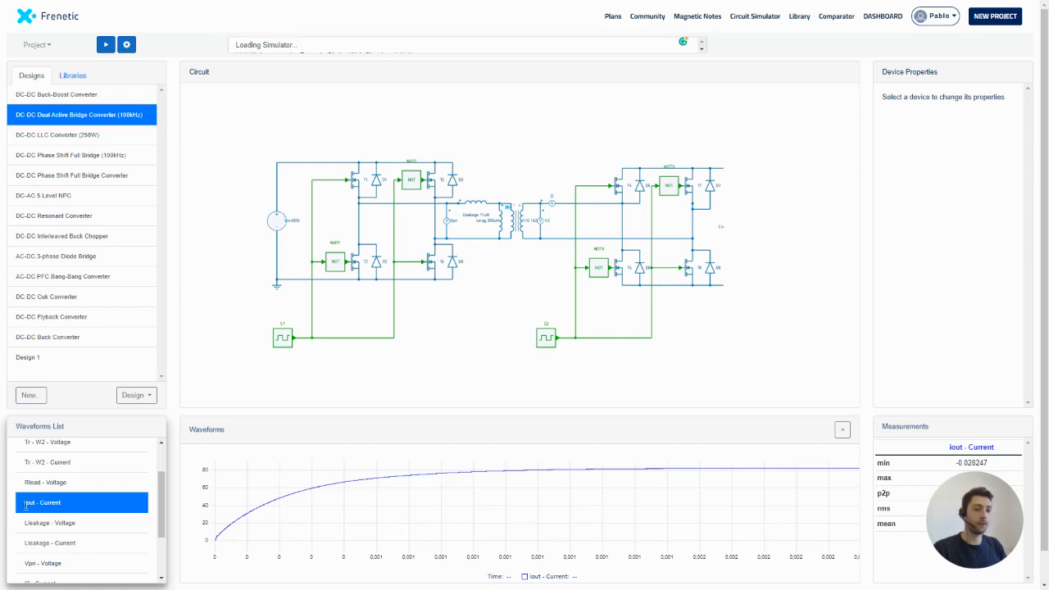
scroll(down, 3)
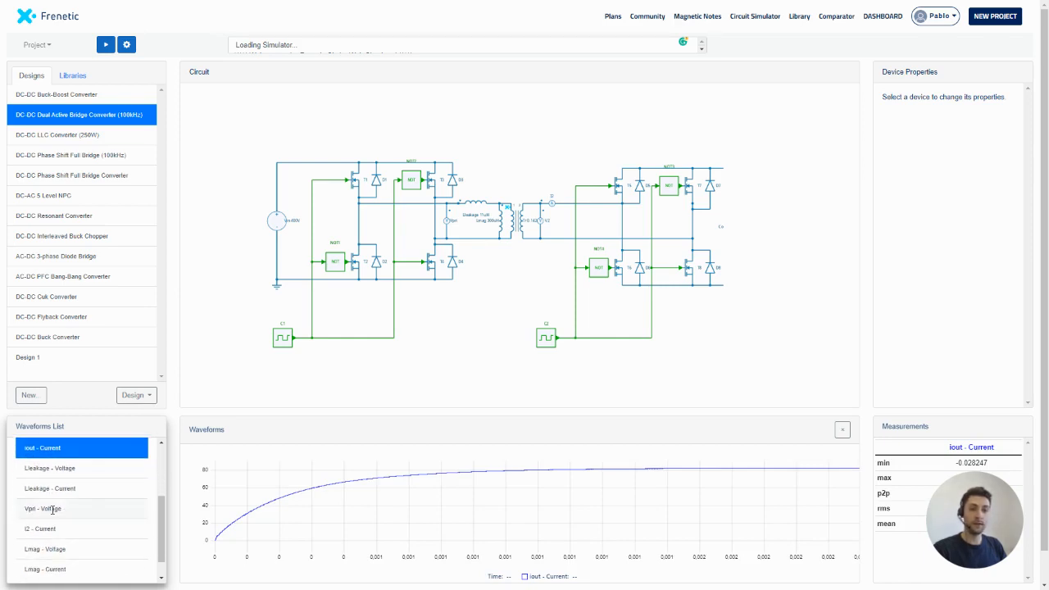
click(39, 528)
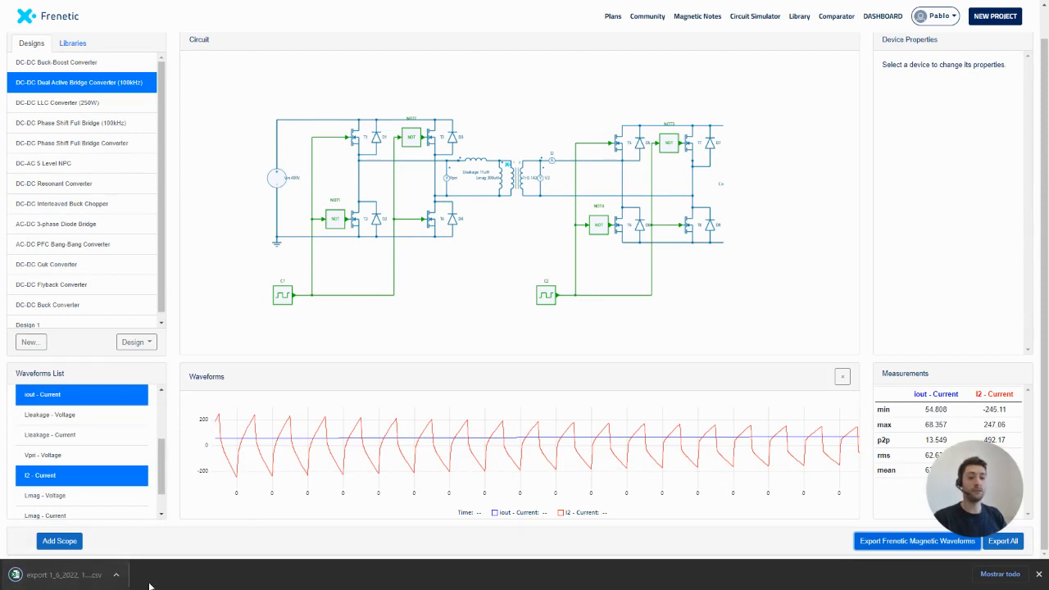
mouse_move(1039, 581)
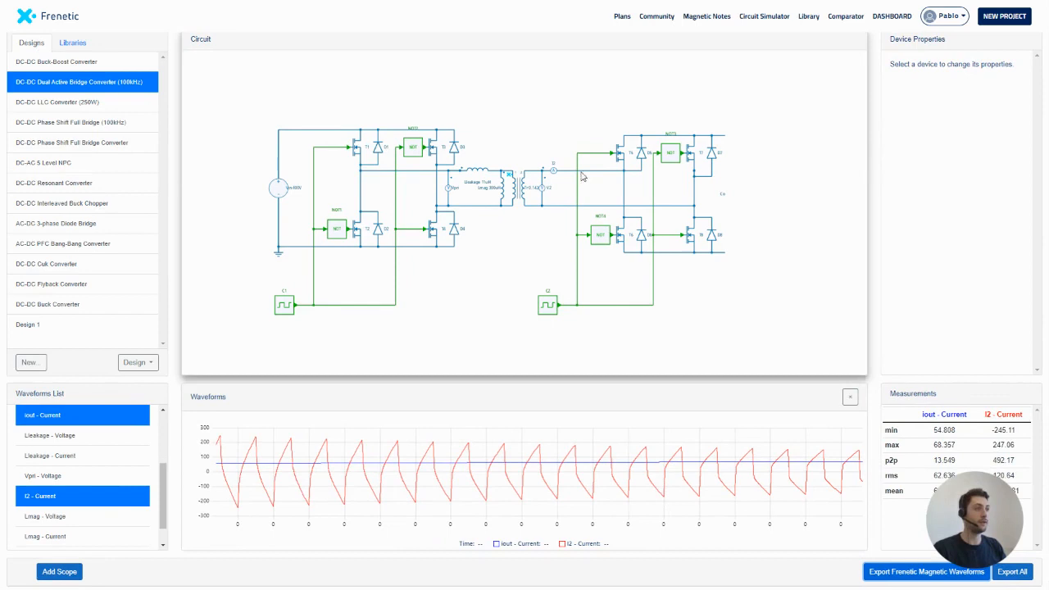
mouse_move(505, 291)
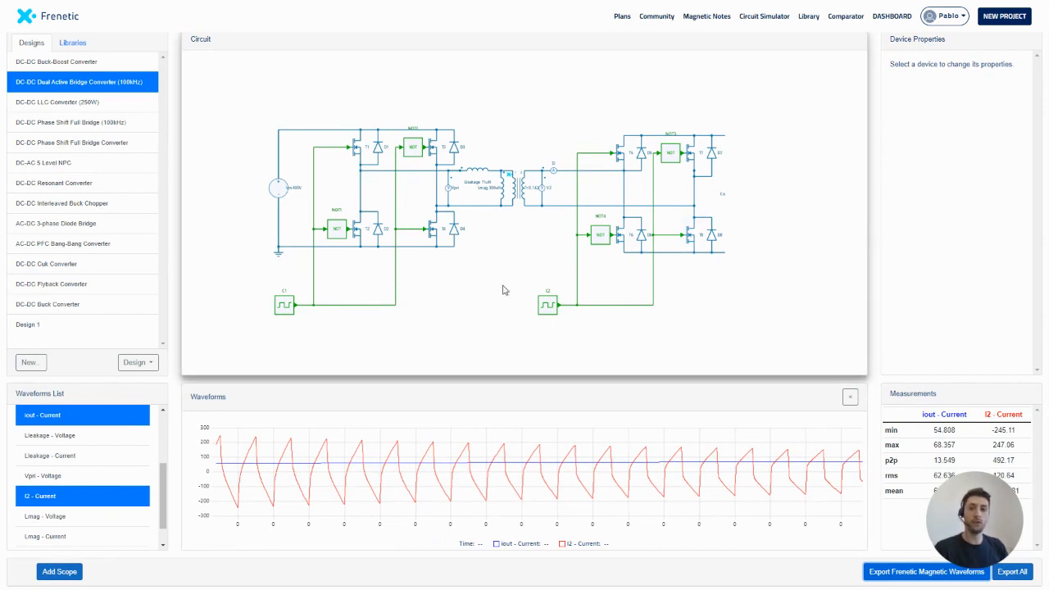
Launch the magnetic design tool for a new transformer design
click(548, 305)
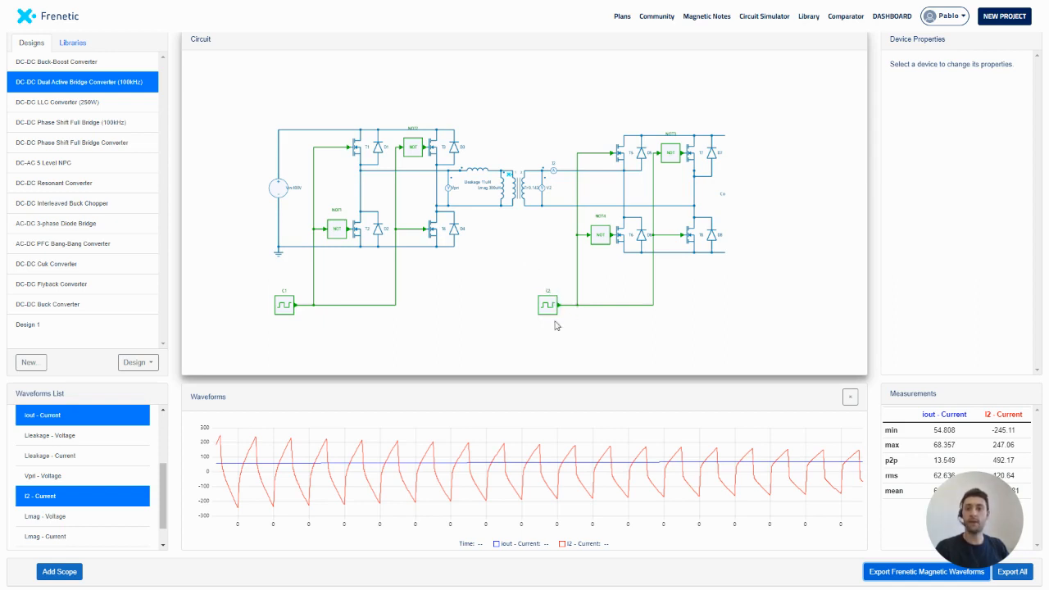
mouse_move(472, 335)
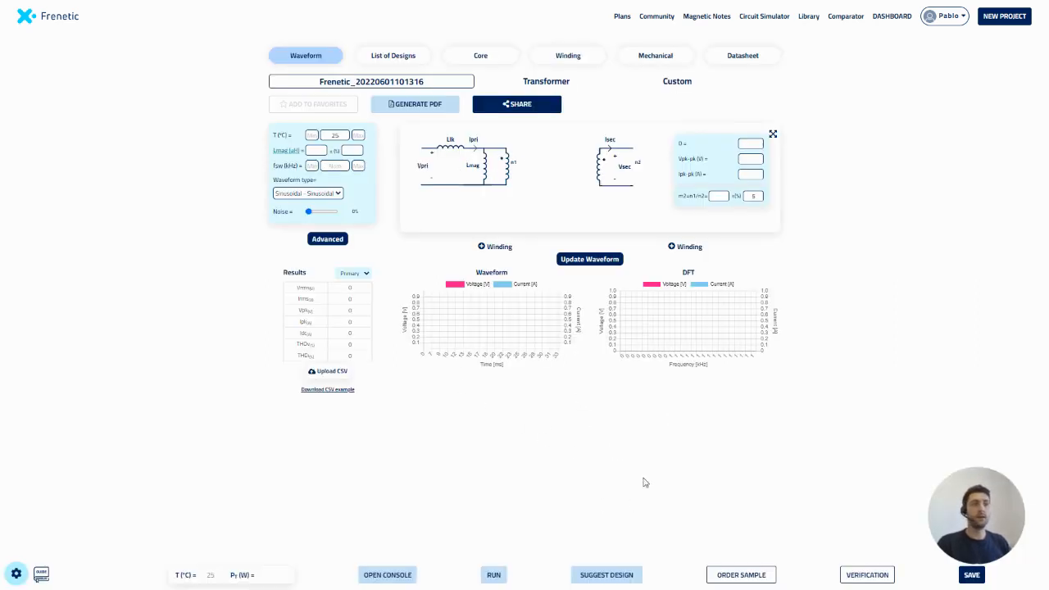
mouse_move(403, 279)
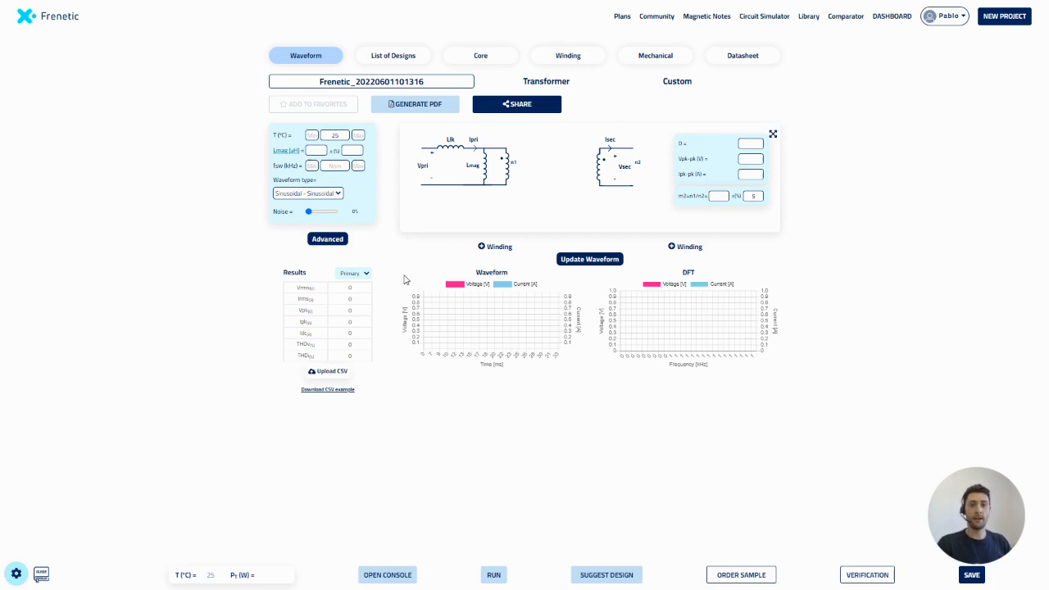
mouse_move(410, 443)
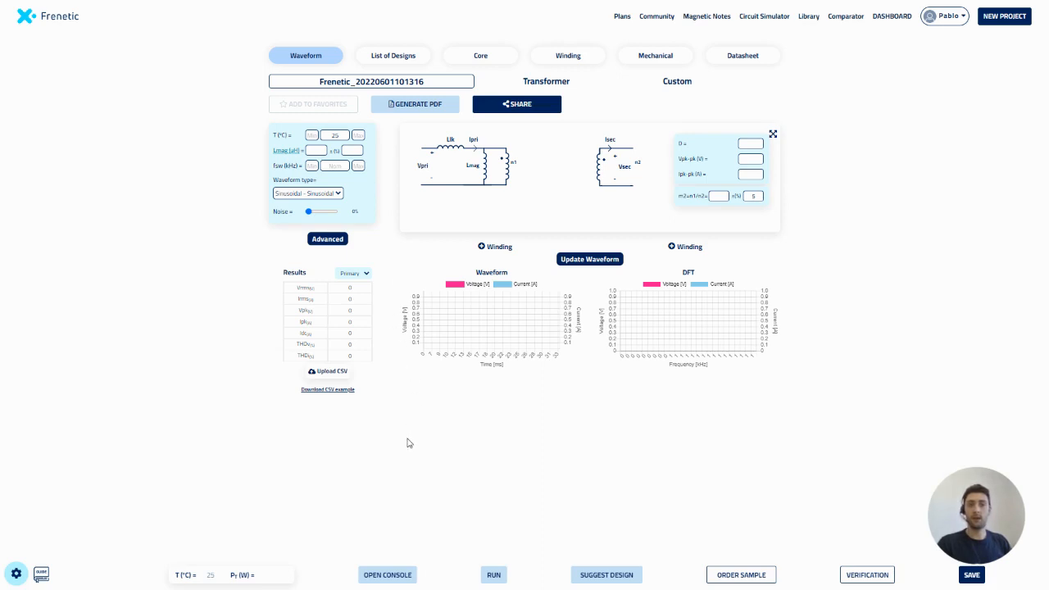
mouse_move(420, 449)
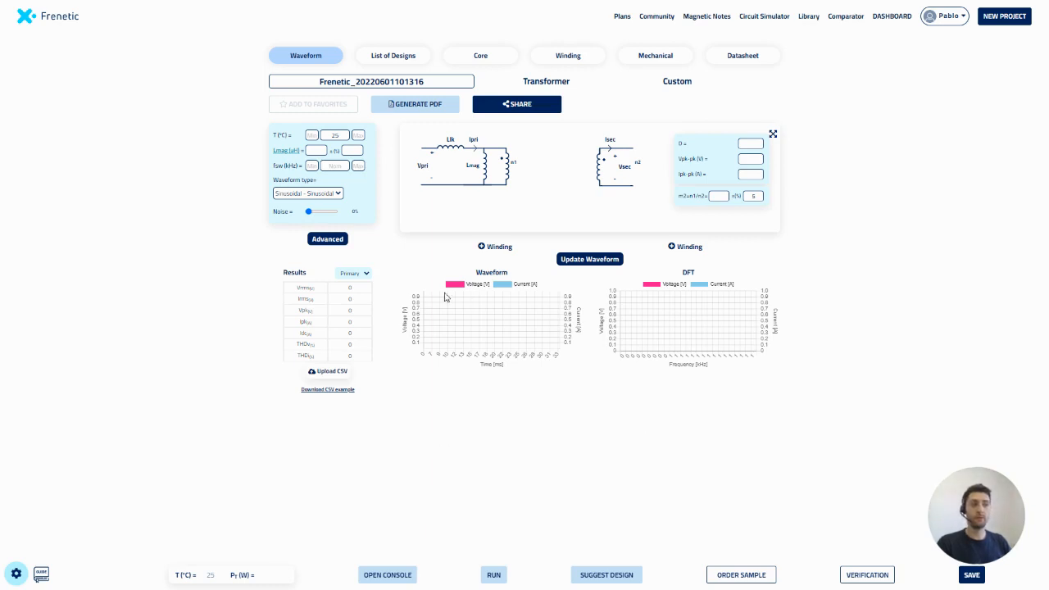
mouse_move(595, 354)
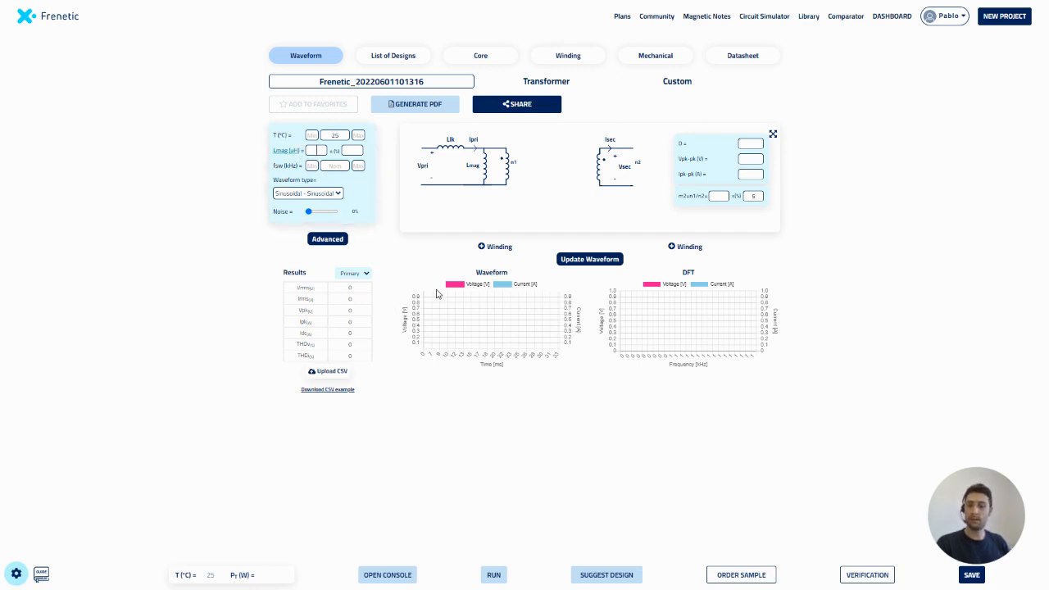
Enter 300 and 100 in the operating fields and upload the exported waveform CSV
text(300)
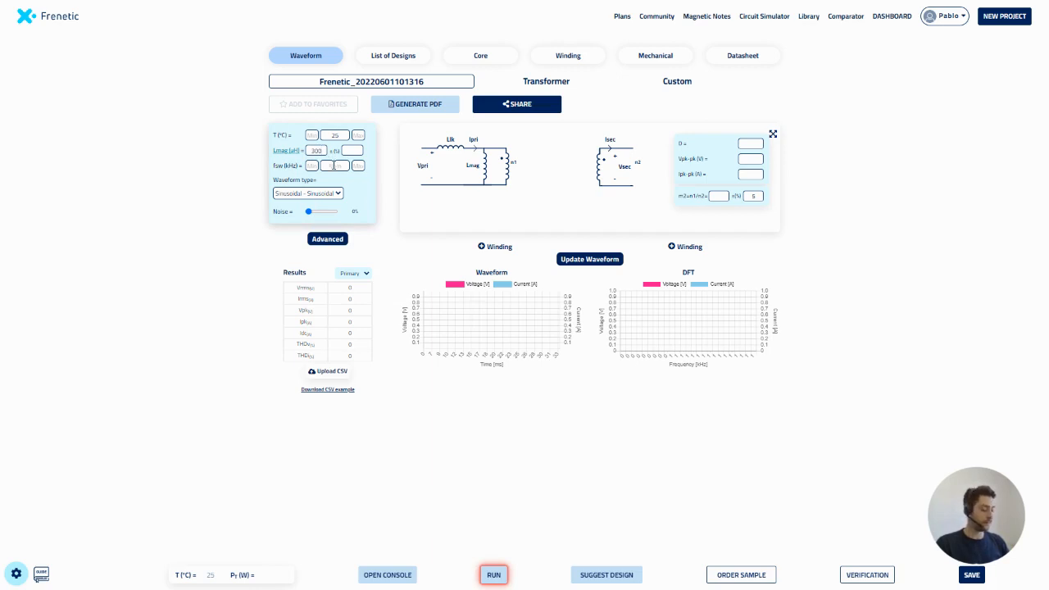
text(100)
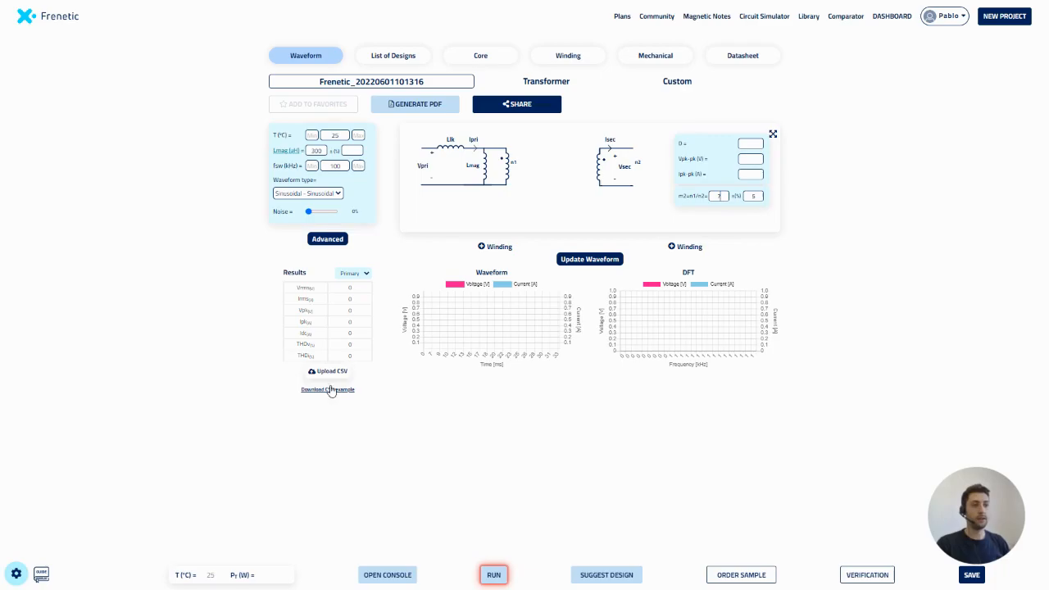
click(328, 370)
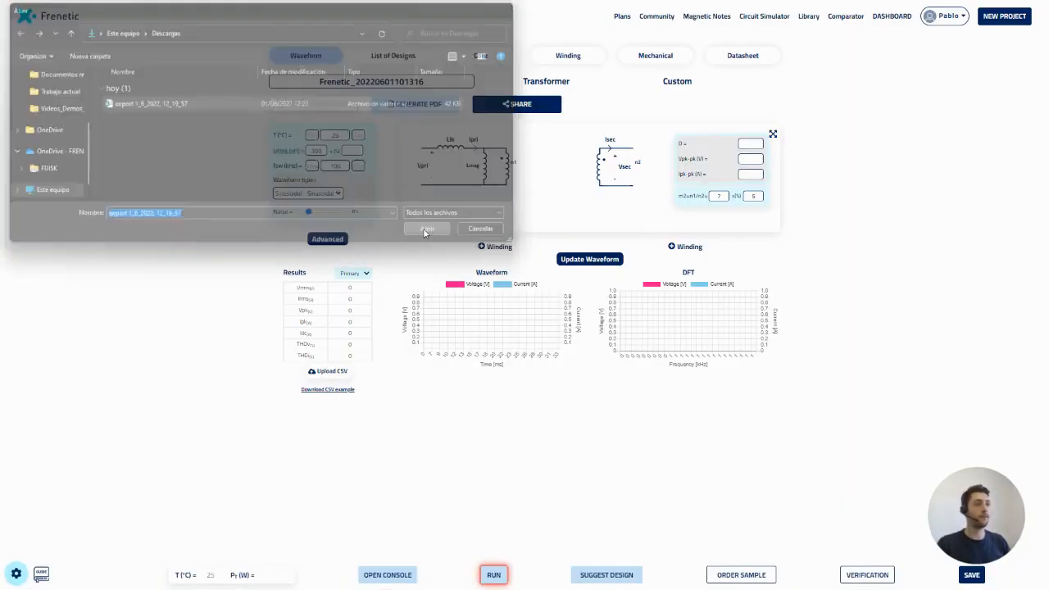
click(426, 230)
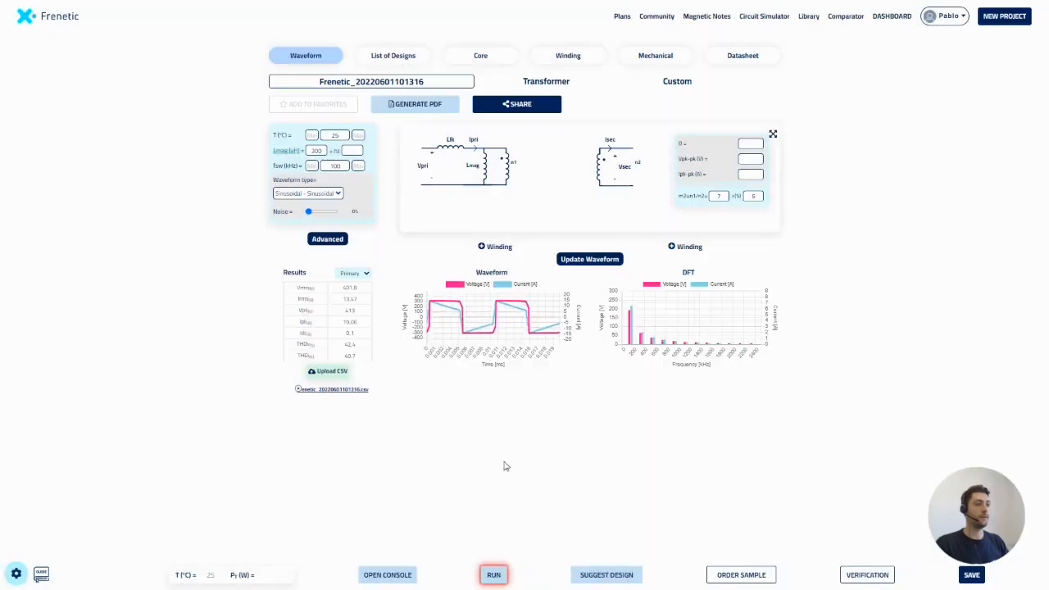